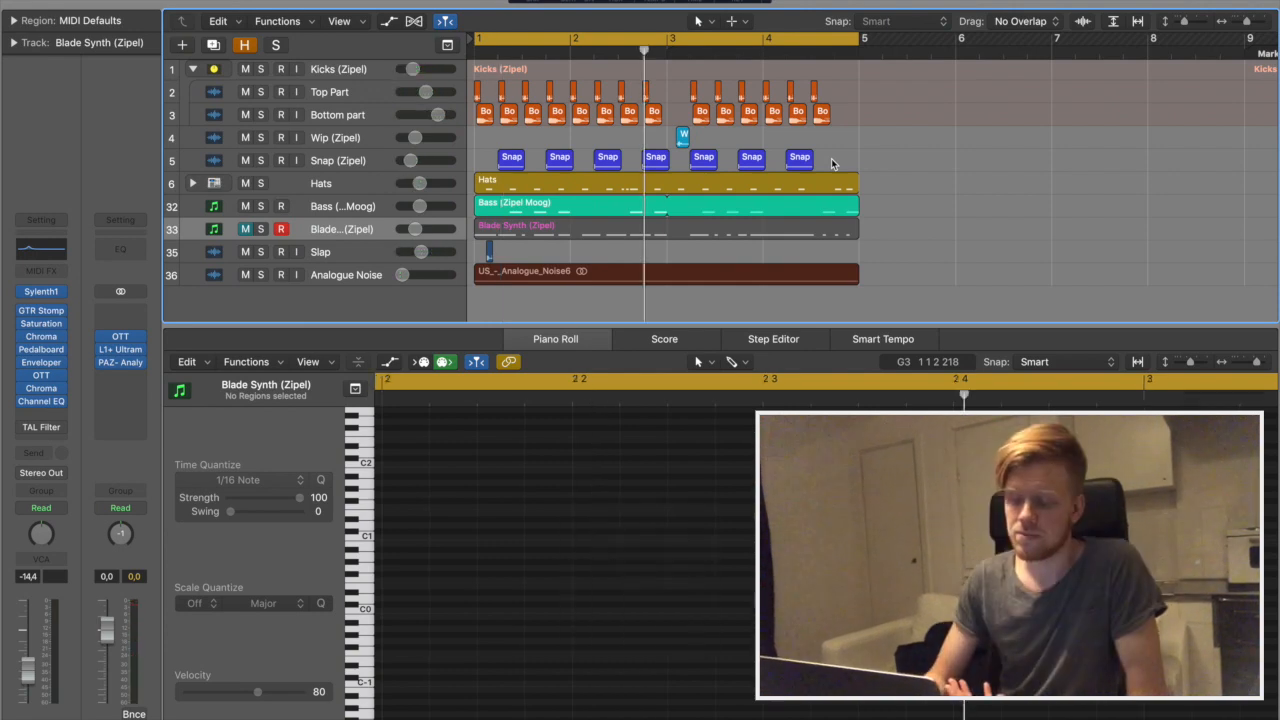
Step: Play the project and unmute track 33, Blade Synth, so it plays with the beat
key(Space)
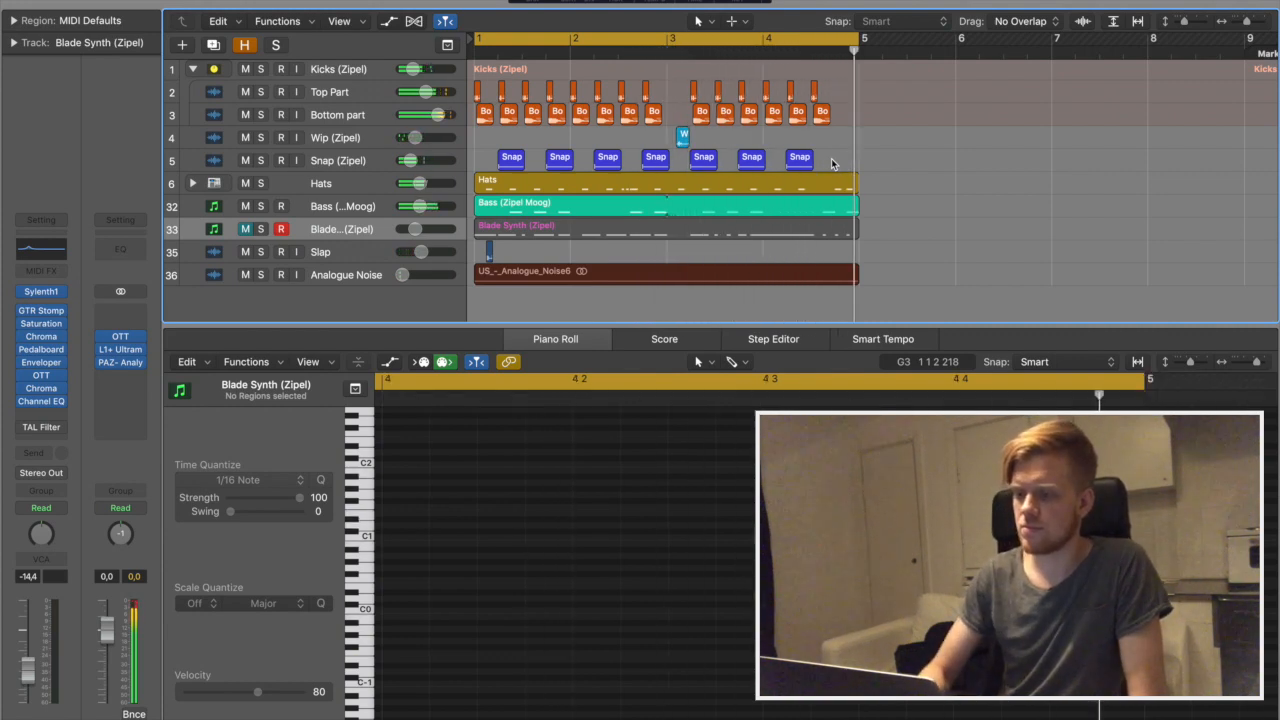
click(267, 229)
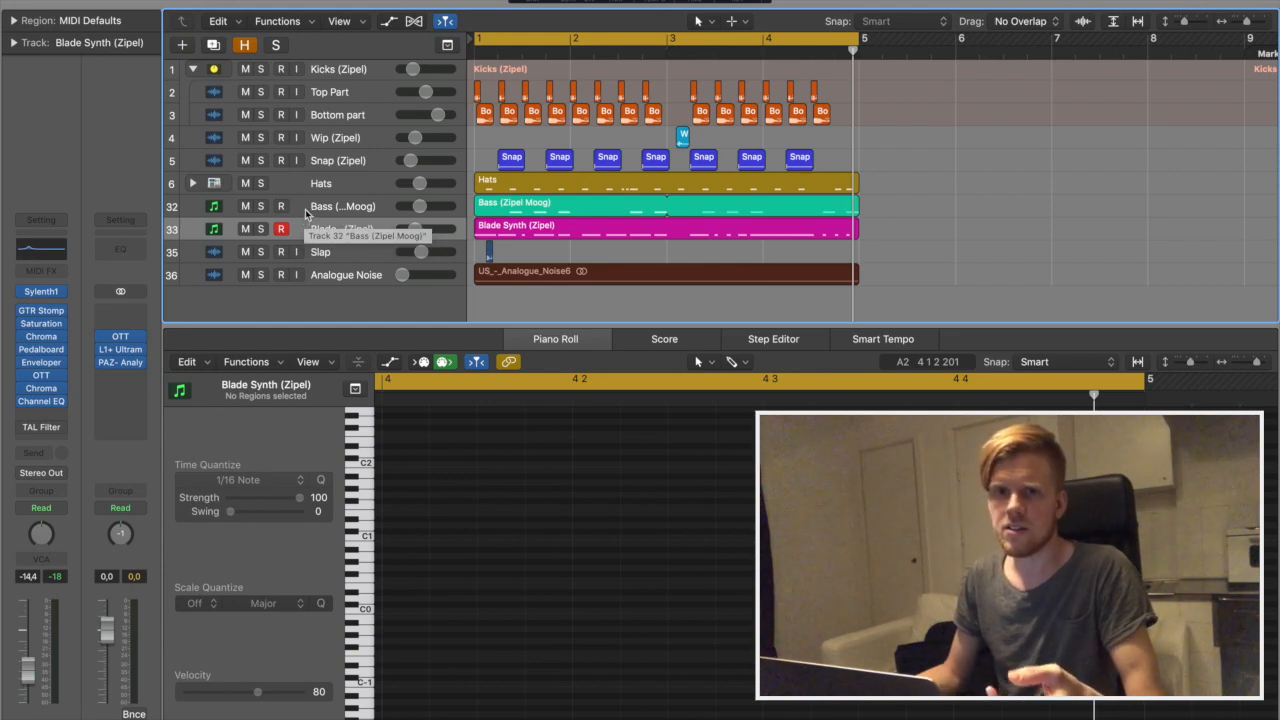
Step: Open TAL-Filter-II on the Blade Synth channel and keep its modulation type on Volume
click(41, 427)
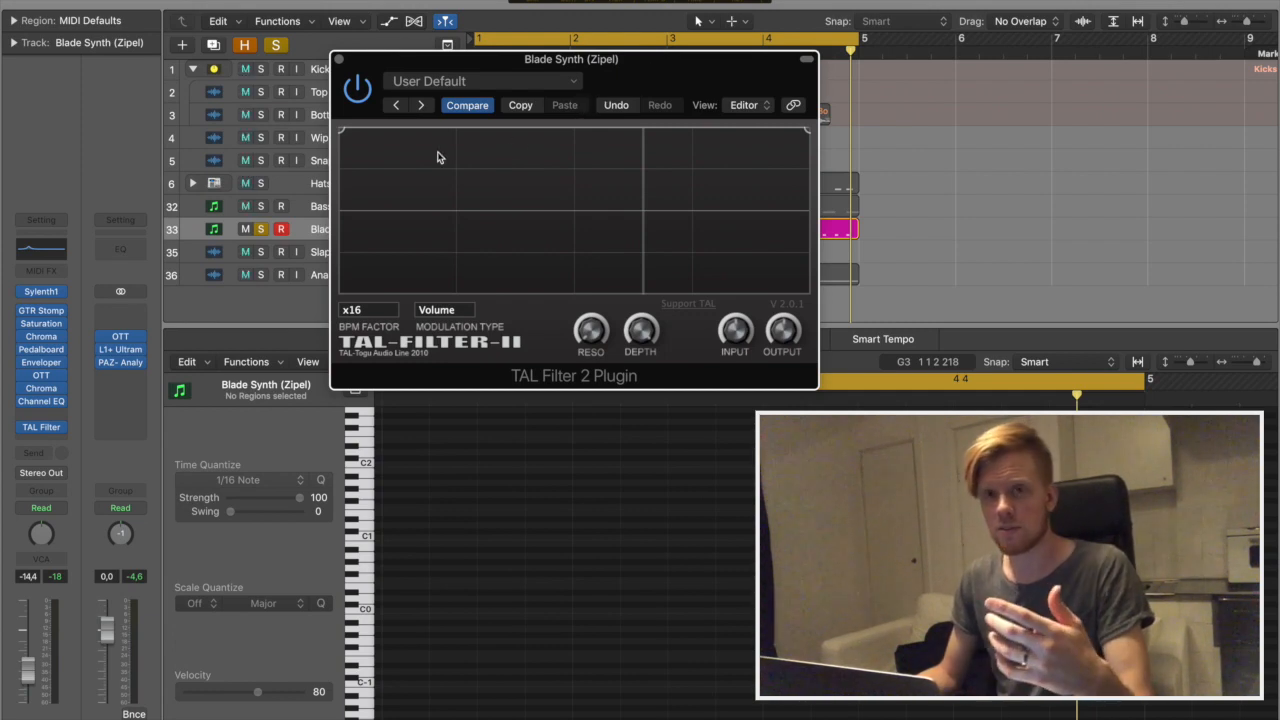
mouse_move(397, 153)
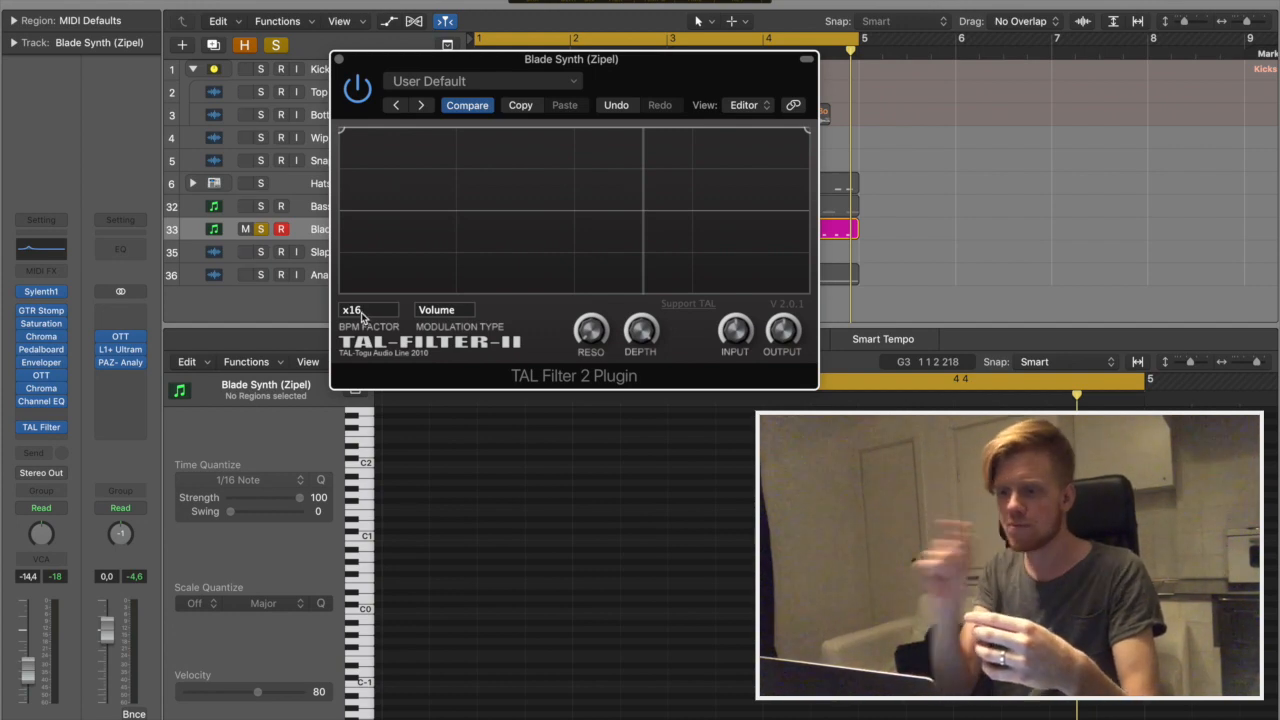
click(443, 309)
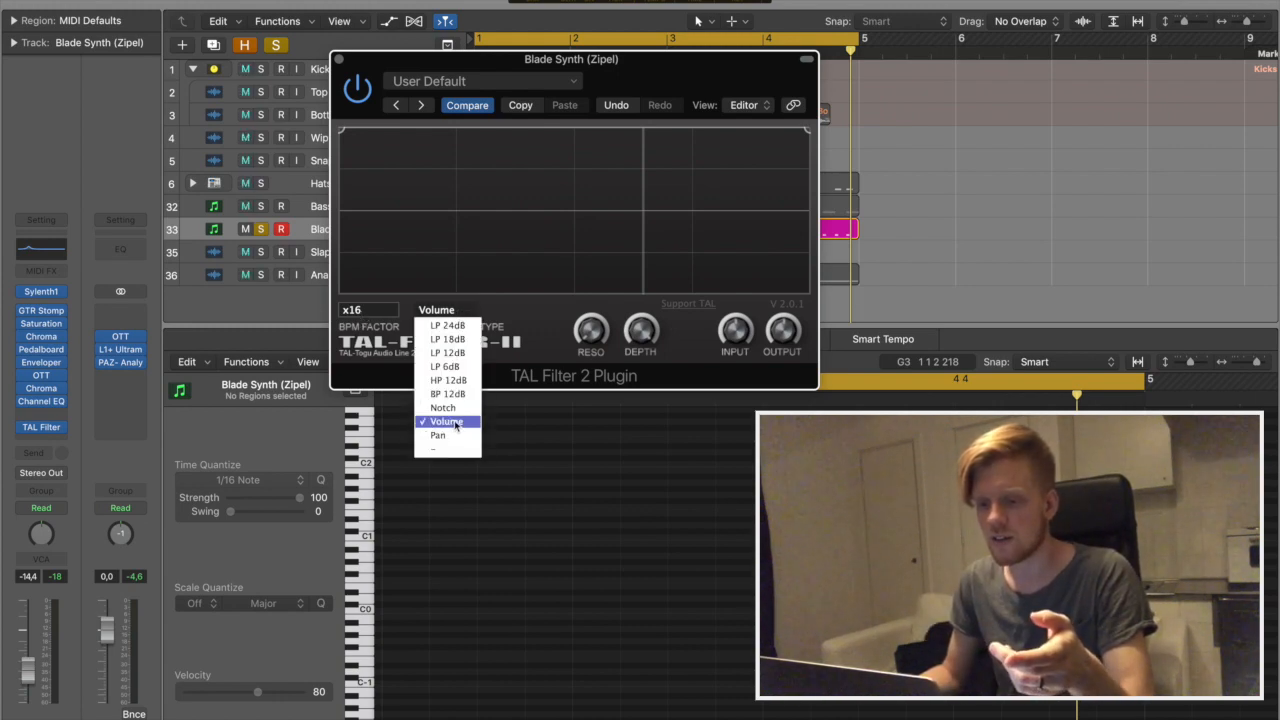
mouse_move(440, 435)
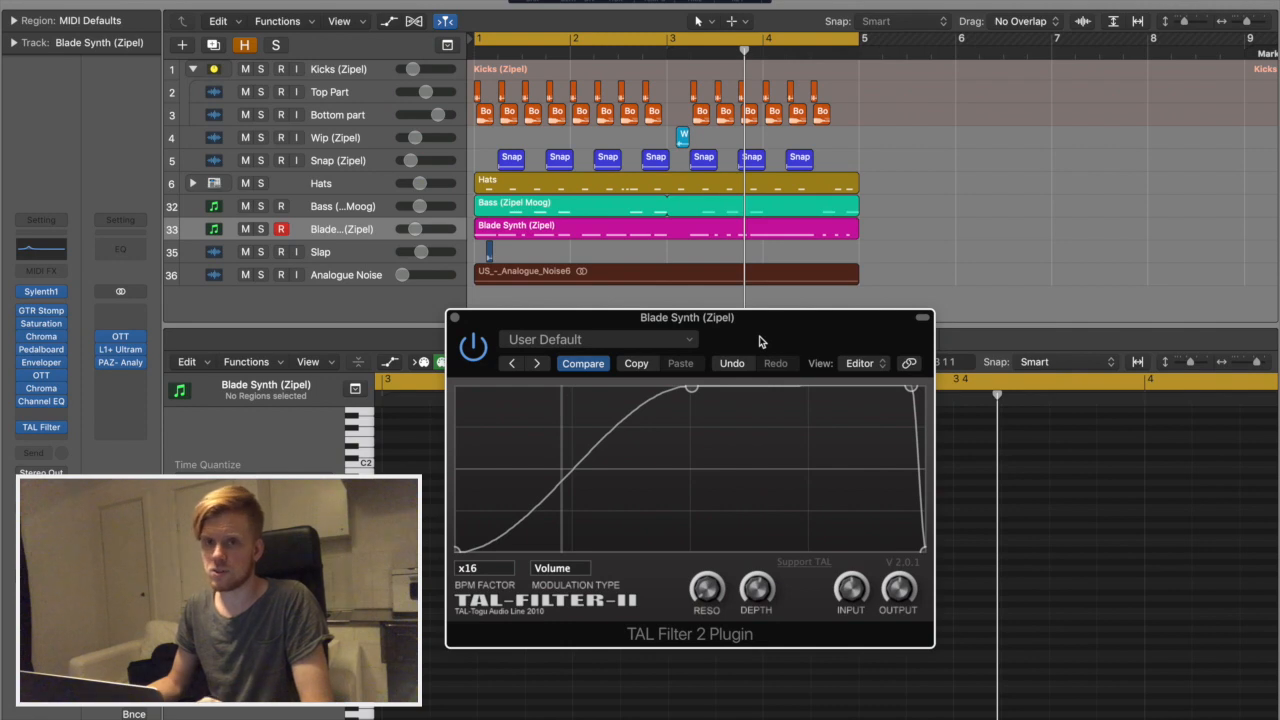
Step: Drag a curve point to refine the rising volume curve in TAL-Filter-II
drag(687, 317, 680, 292)
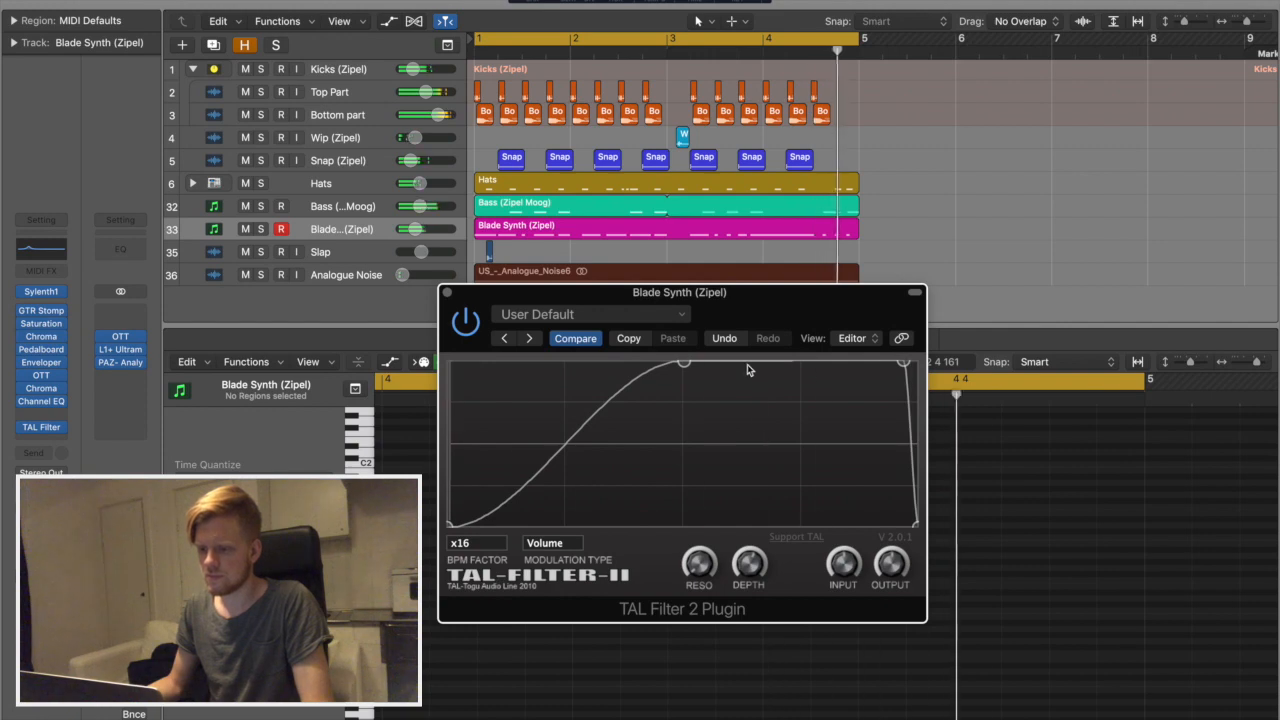
Step: Add a volume curve point and pull the curve down into a deep dip before the rise
drag(788, 370, 788, 427)
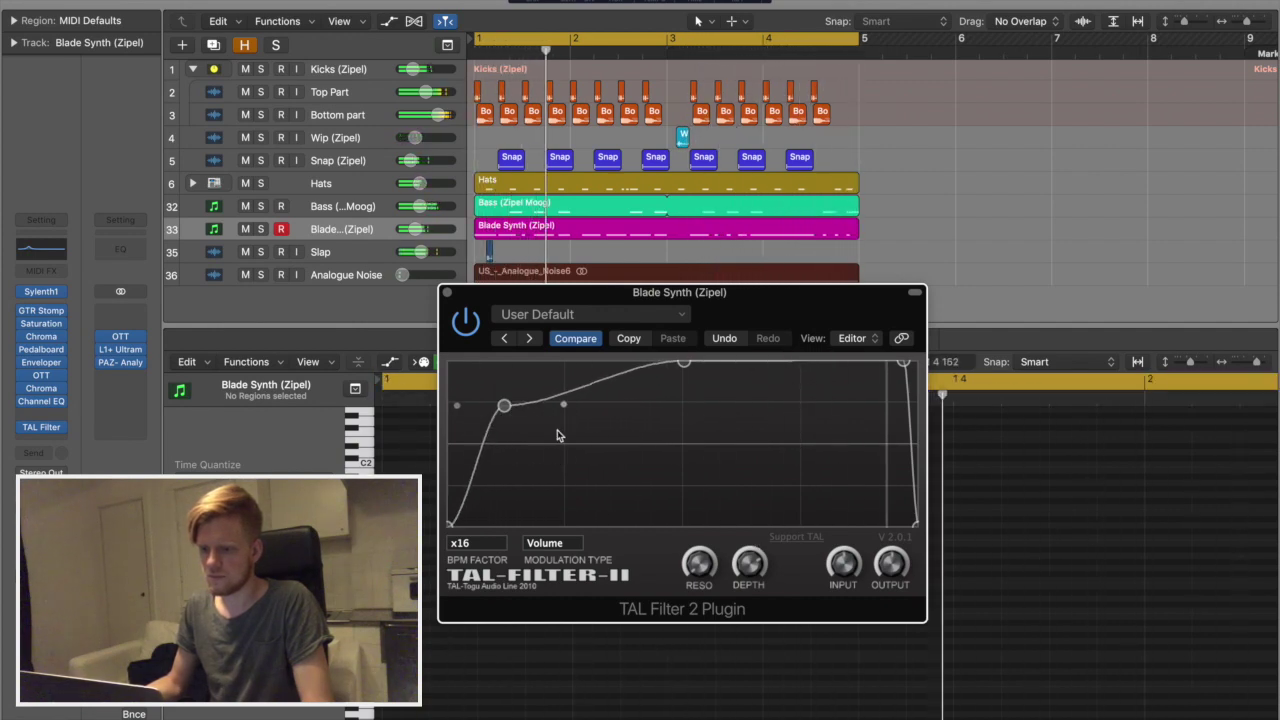
drag(563, 405, 577, 491)
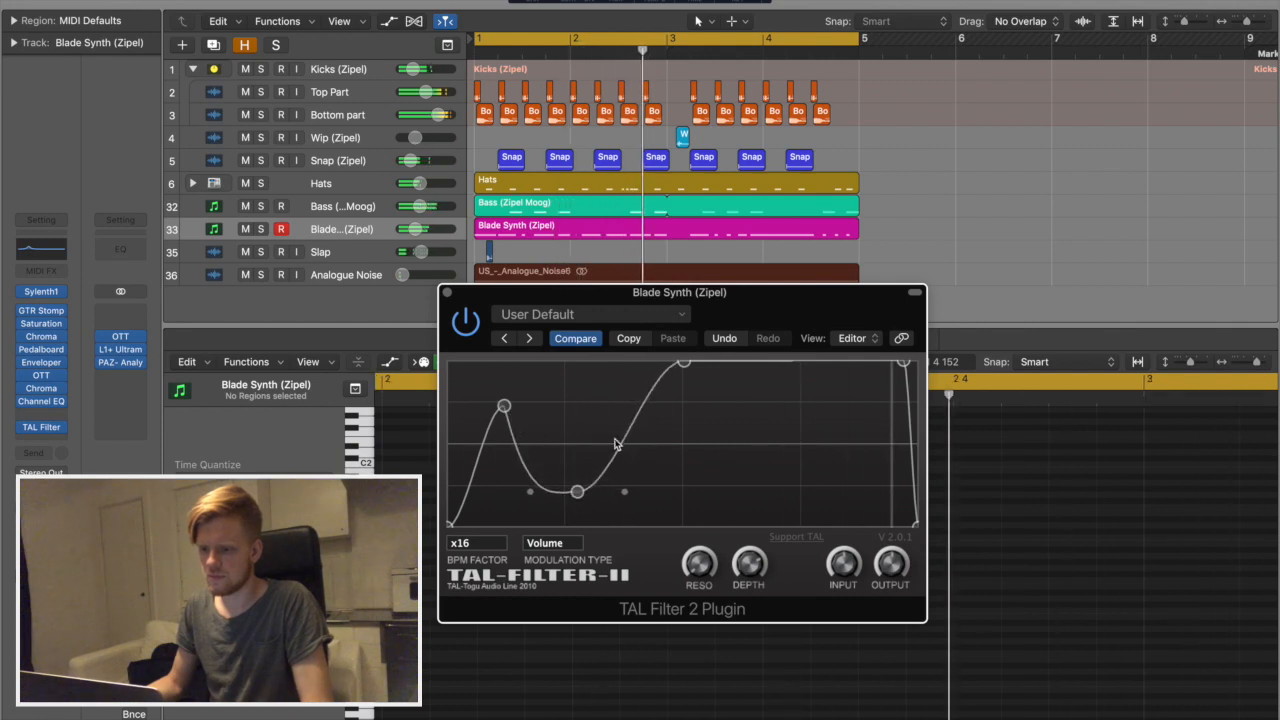